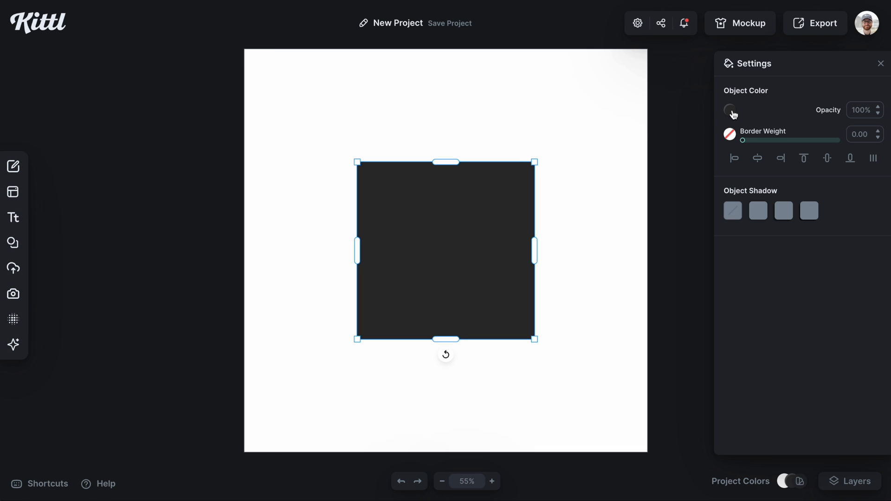
Give the square a vertical gradient fill with a red bottom stop and a green top stop.
click(733, 111)
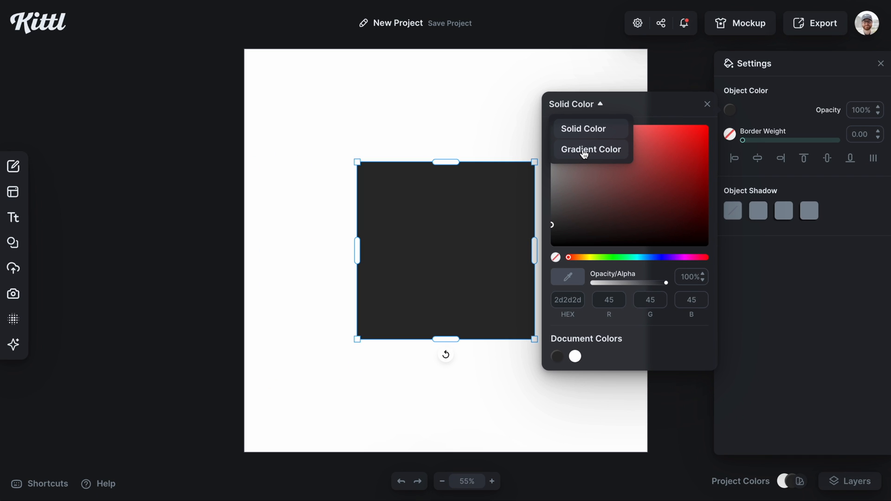
click(590, 149)
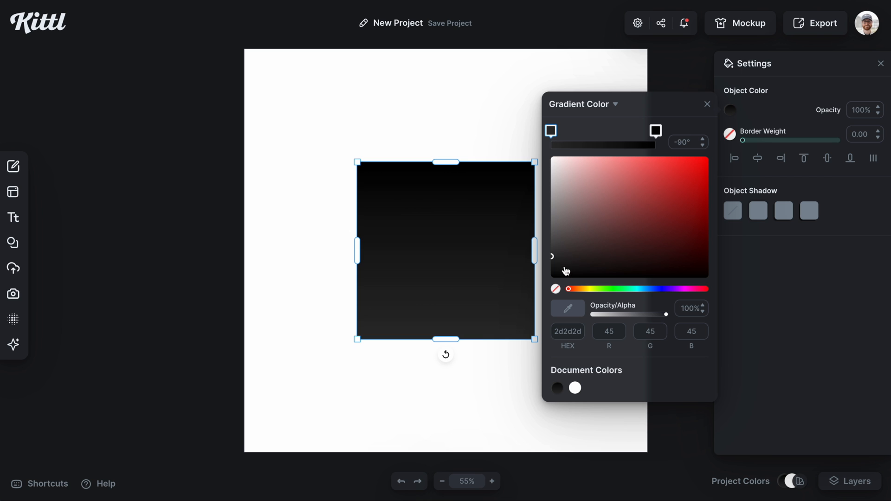
click(695, 176)
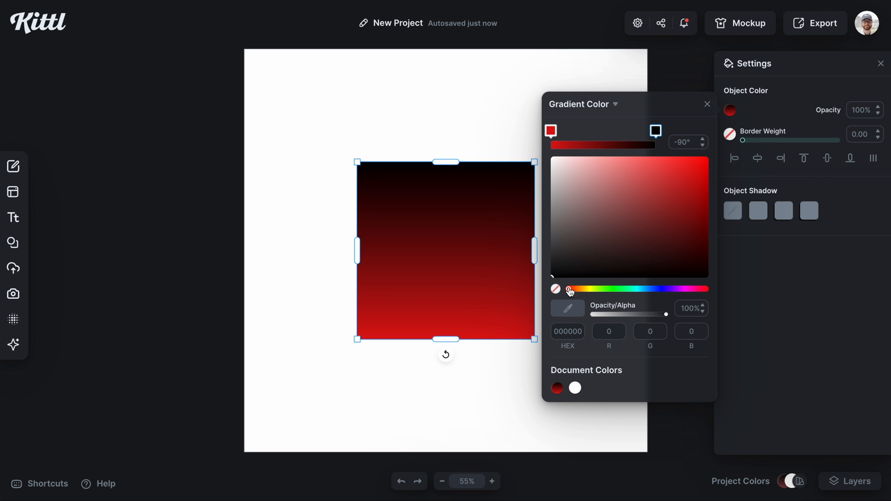
click(578, 289)
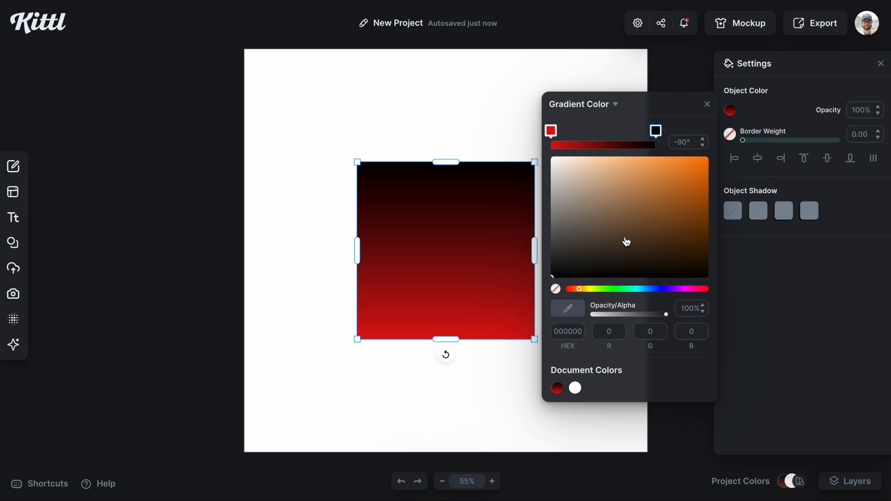
click(666, 220)
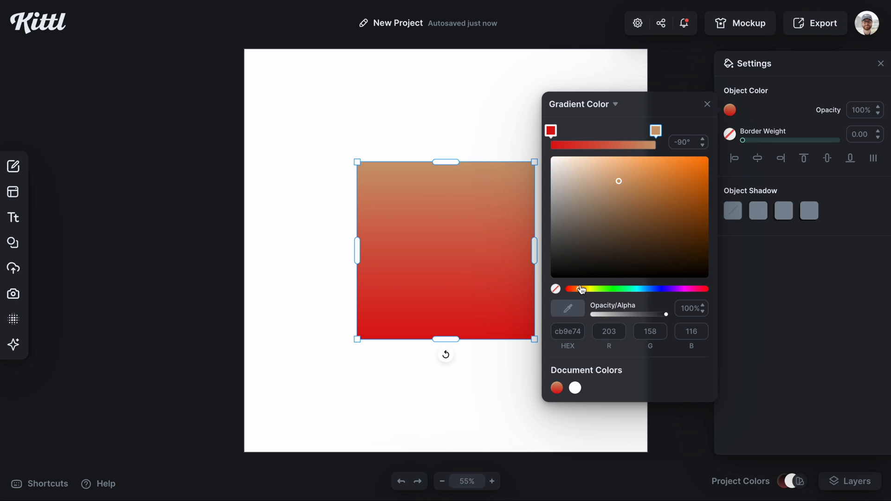
click(602, 290)
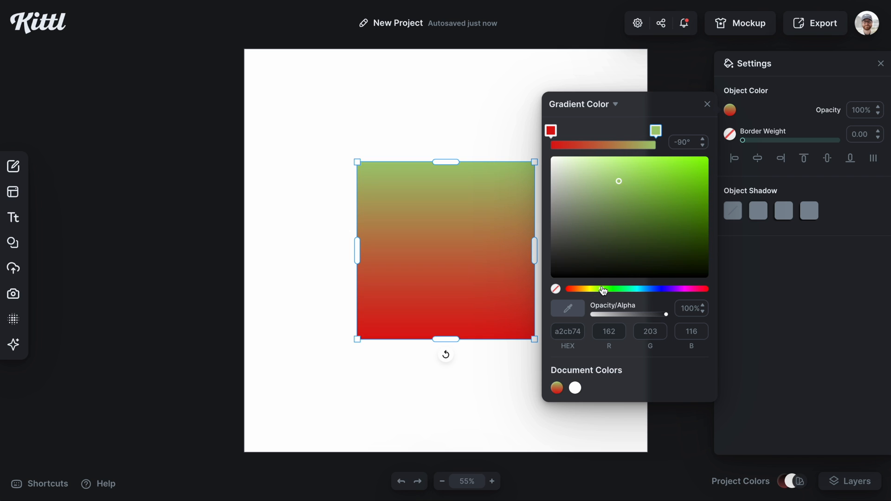
click(623, 183)
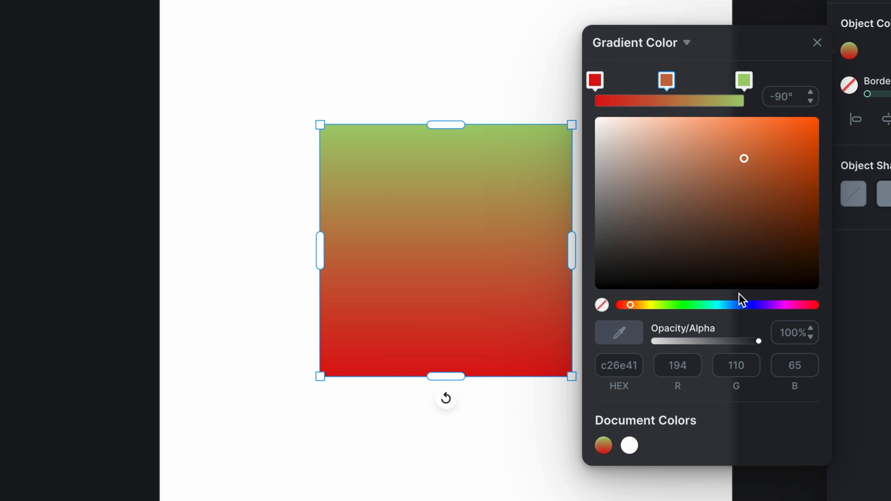
Add middle stops to the square's gradient in brown, teal and purple between the red and green.
click(688, 305)
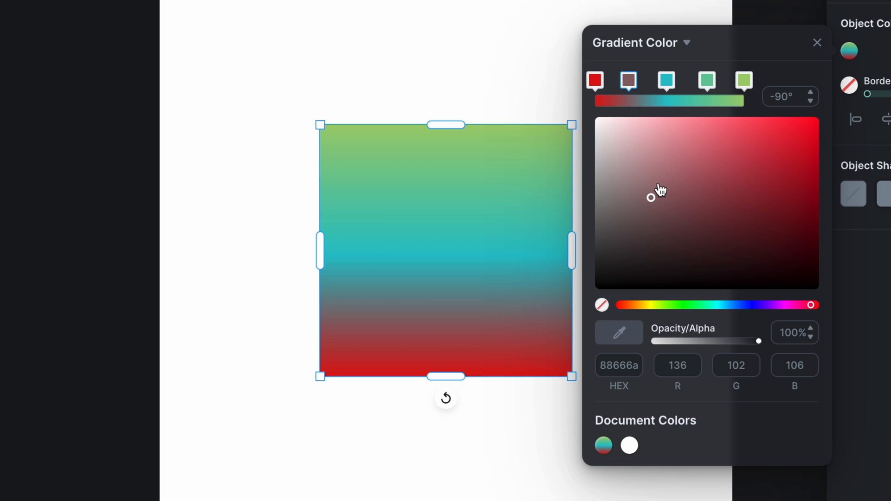
click(642, 305)
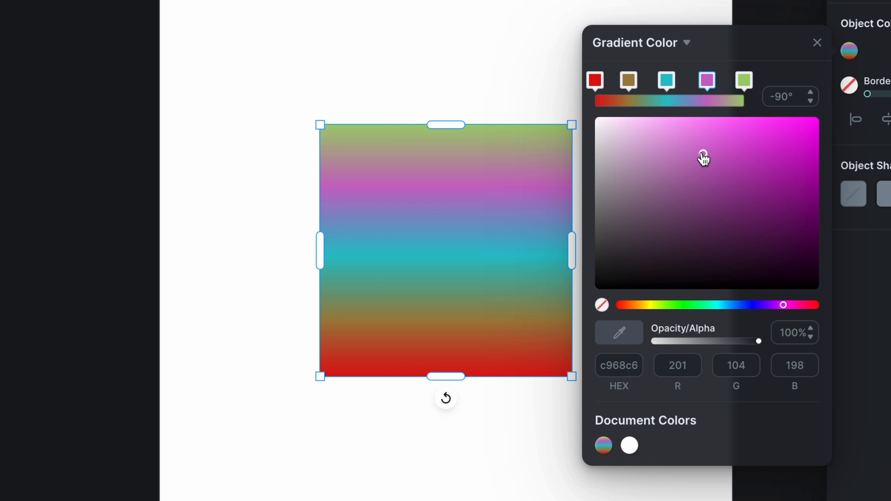
click(666, 80)
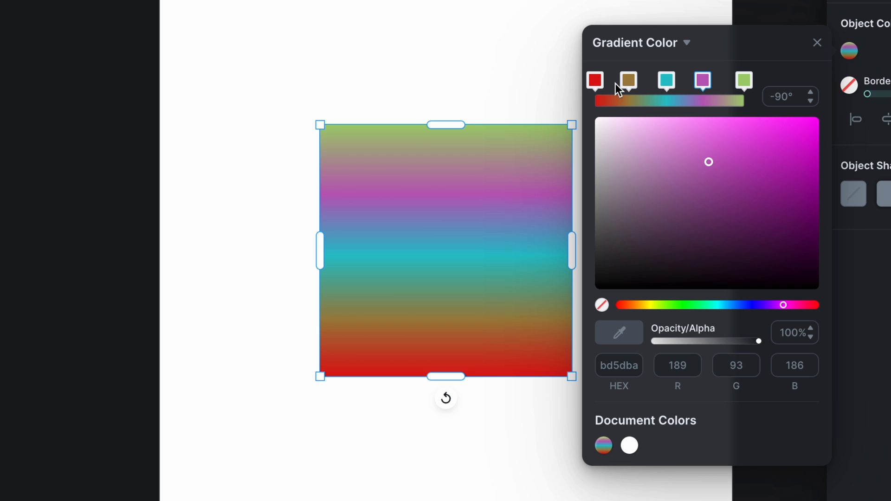
click(594, 80)
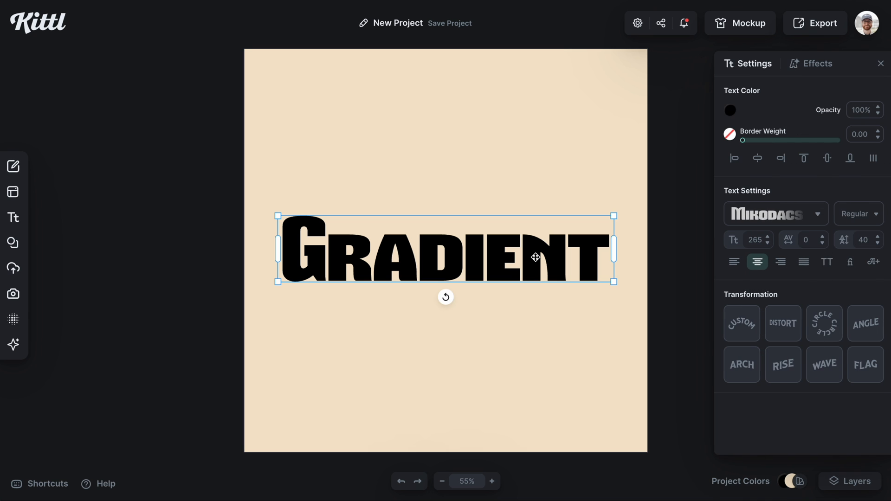
Fill the Gradient text with a gradient from dark blue at the bottom to green at the top.
click(730, 111)
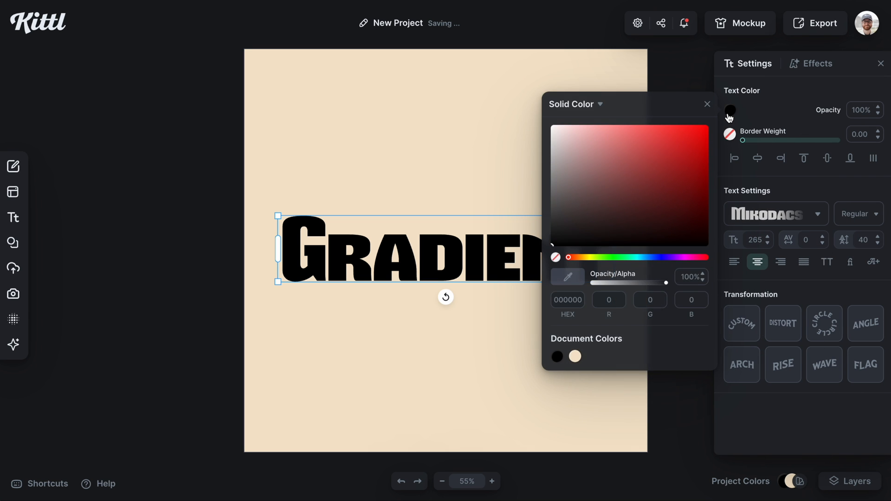
click(576, 104)
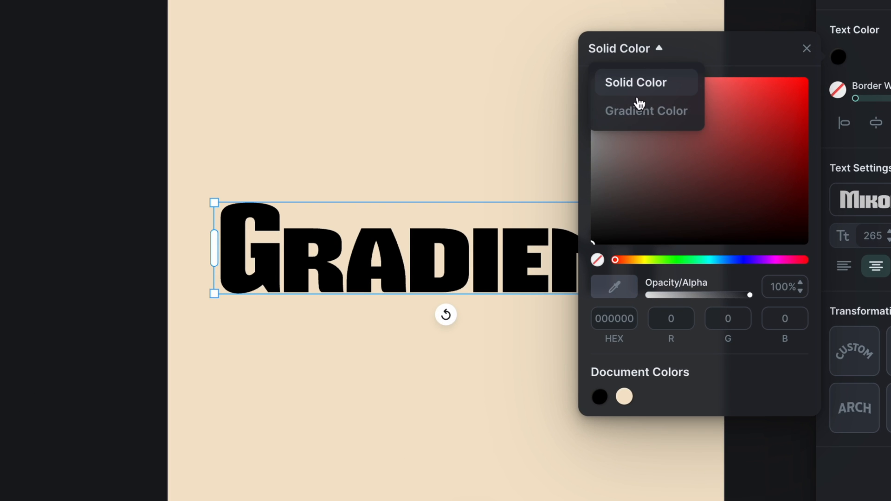
click(646, 111)
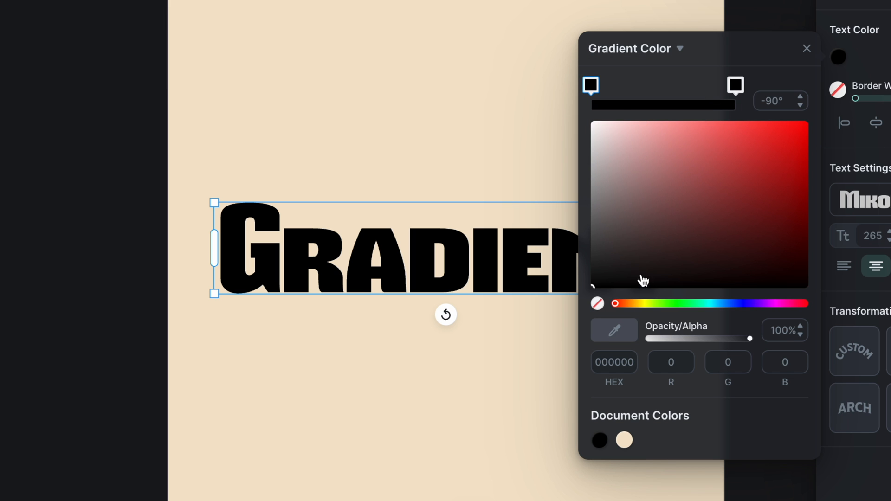
click(738, 302)
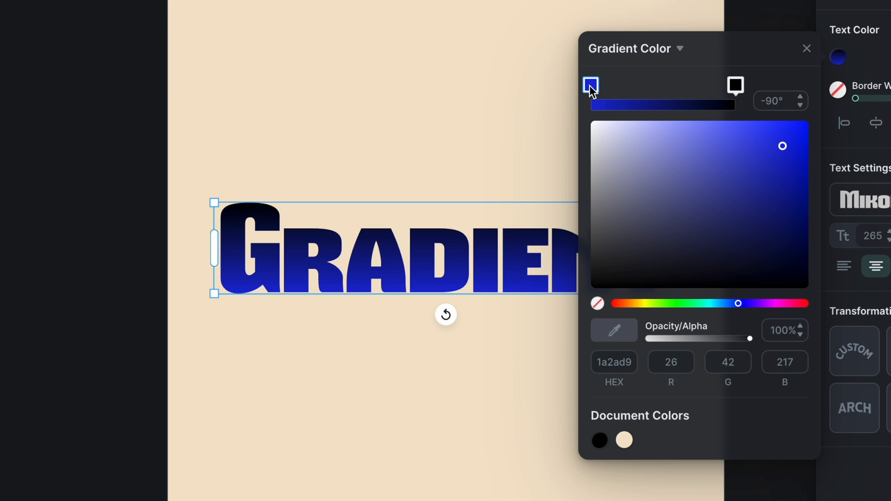
click(735, 84)
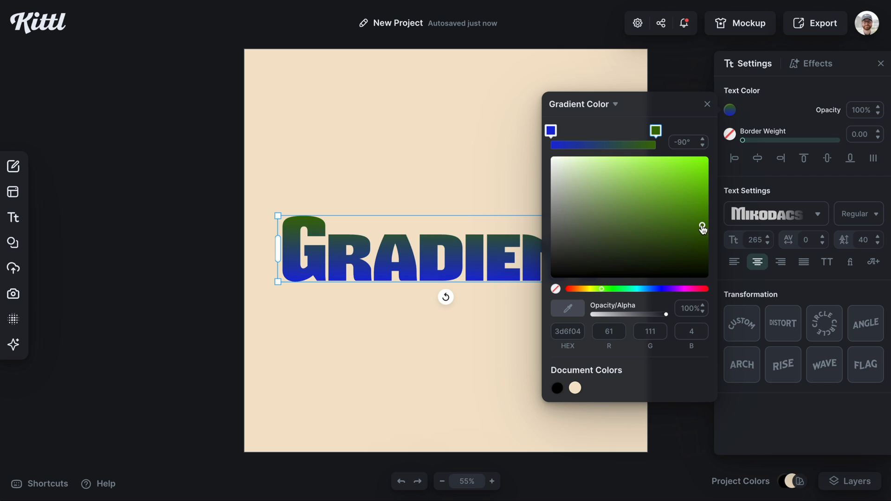
click(690, 174)
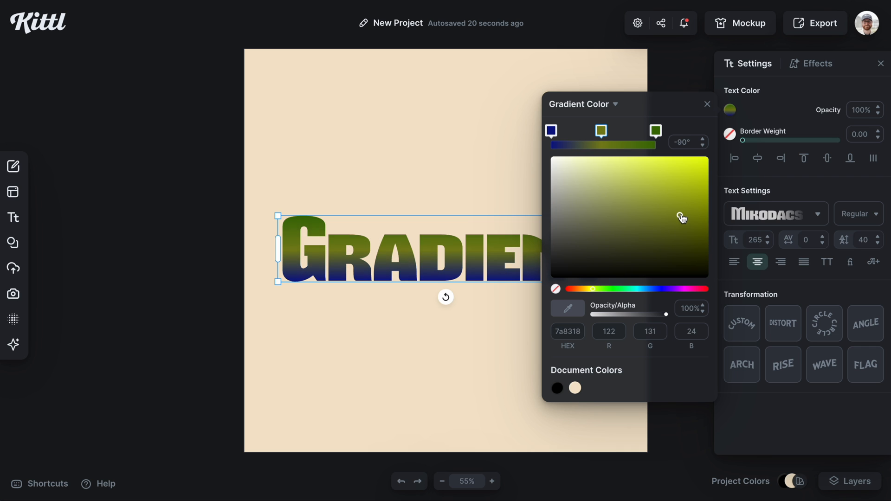
Add a darkened olive middle stop to the text gradient.
click(701, 236)
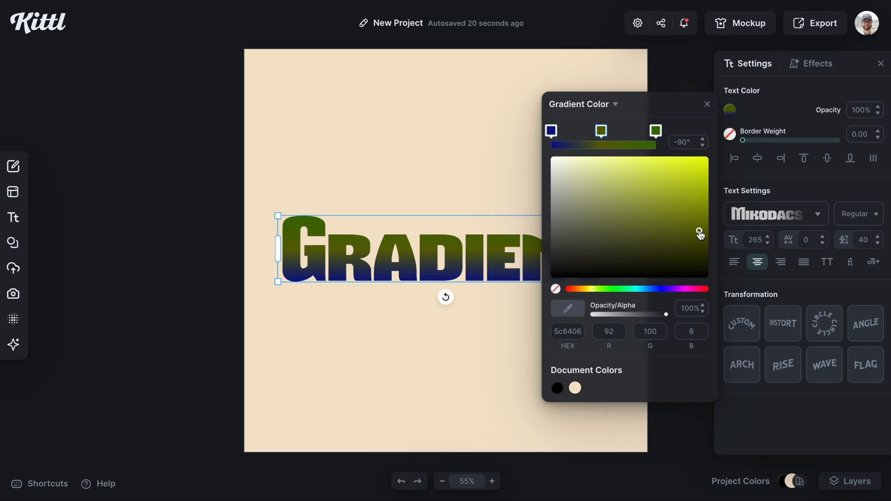
click(699, 234)
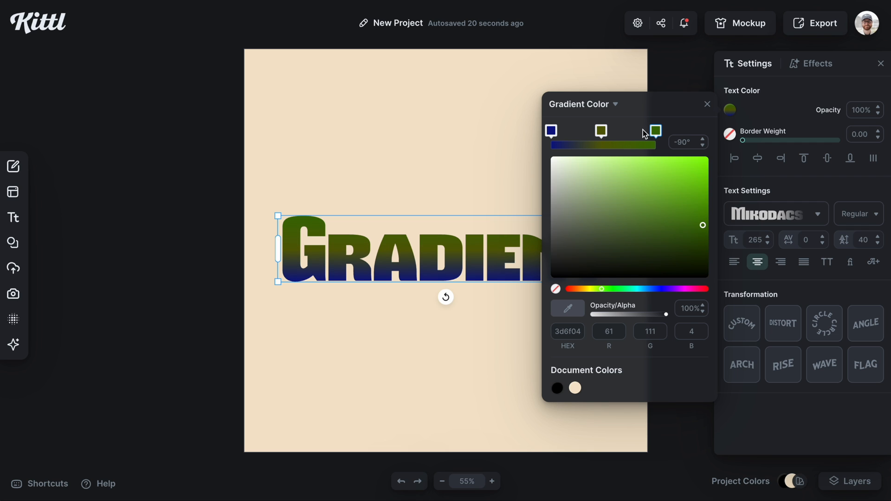
click(601, 131)
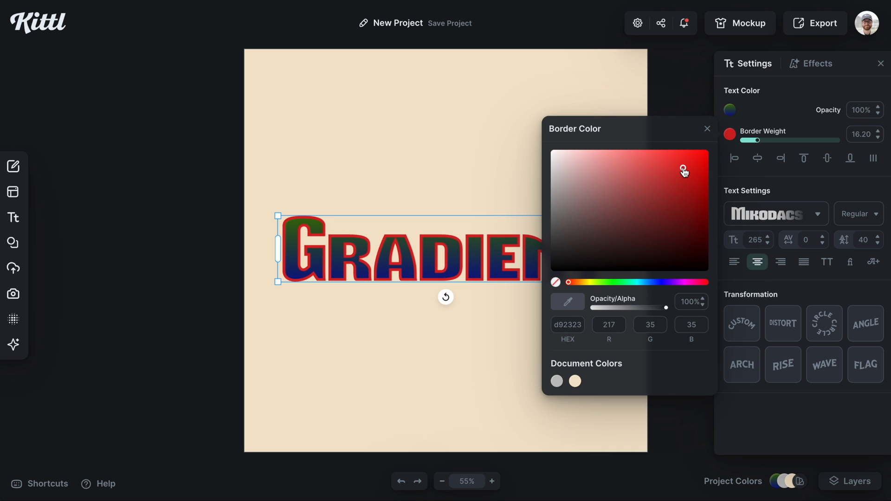
Try a cyan-blue outline colour on the text, then move on to the effects choices.
click(600, 282)
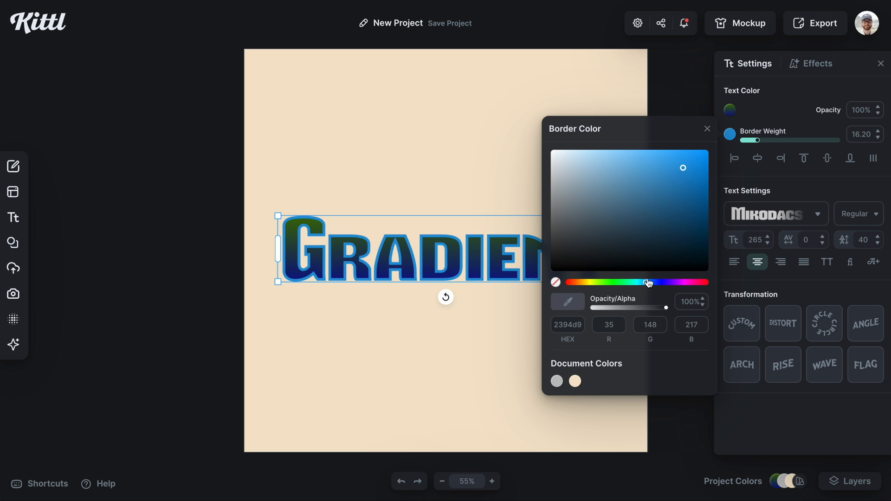
drag(648, 282, 640, 282)
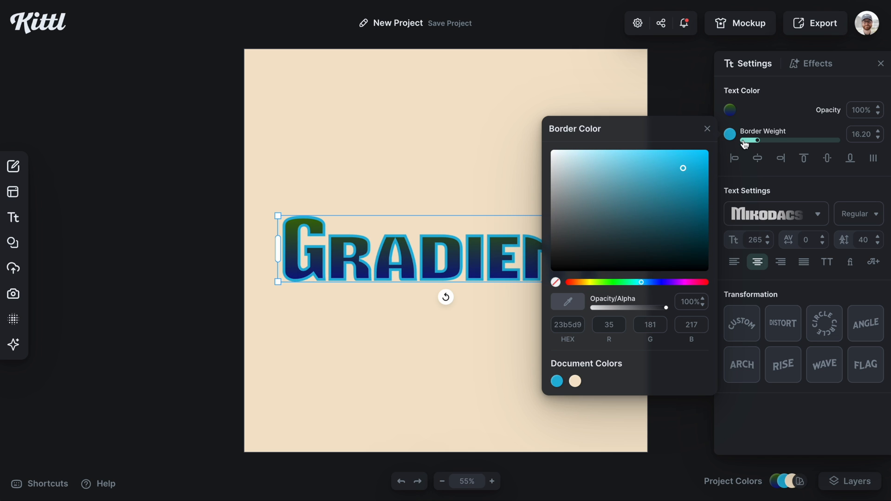
click(811, 63)
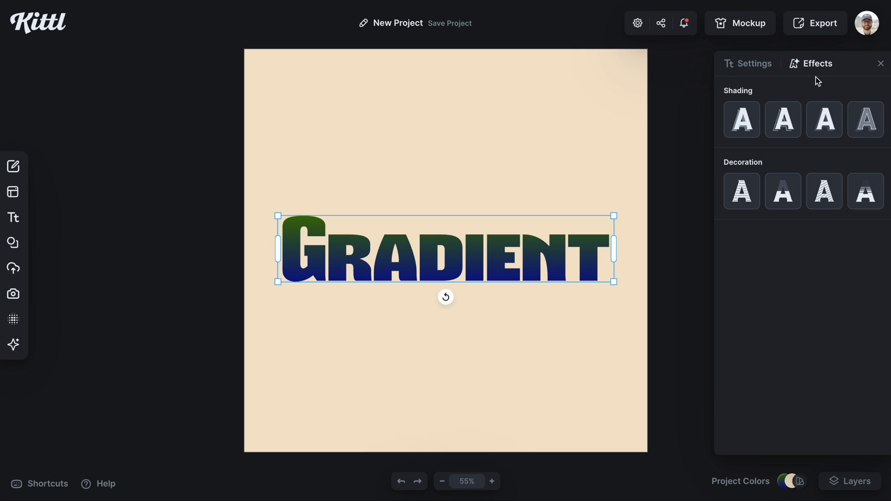
Try pinkish red and light blue colours on the text's block shadow.
click(825, 119)
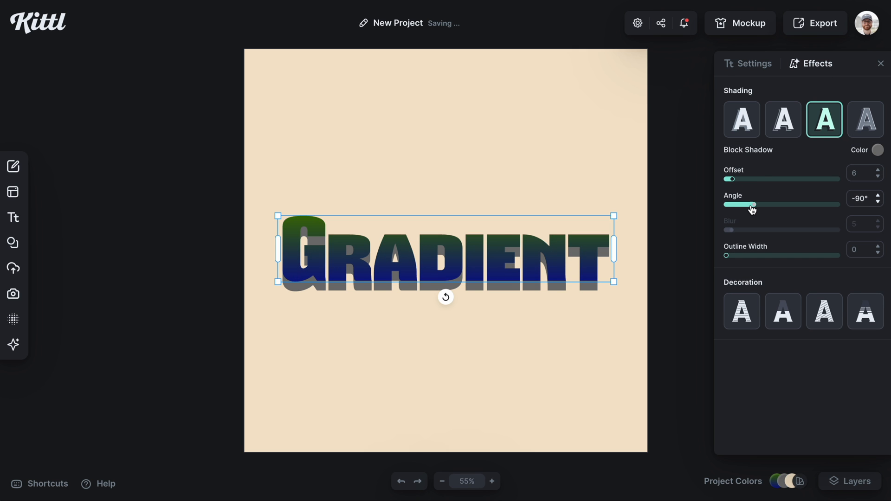
click(877, 150)
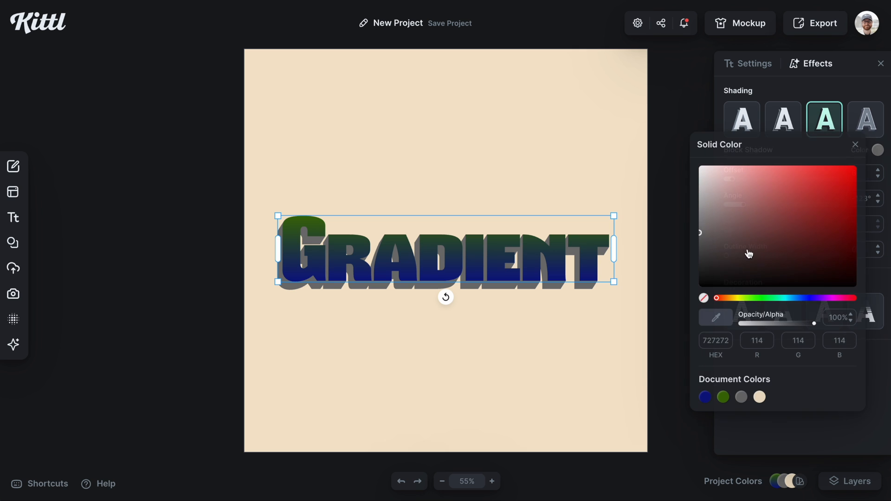
click(759, 195)
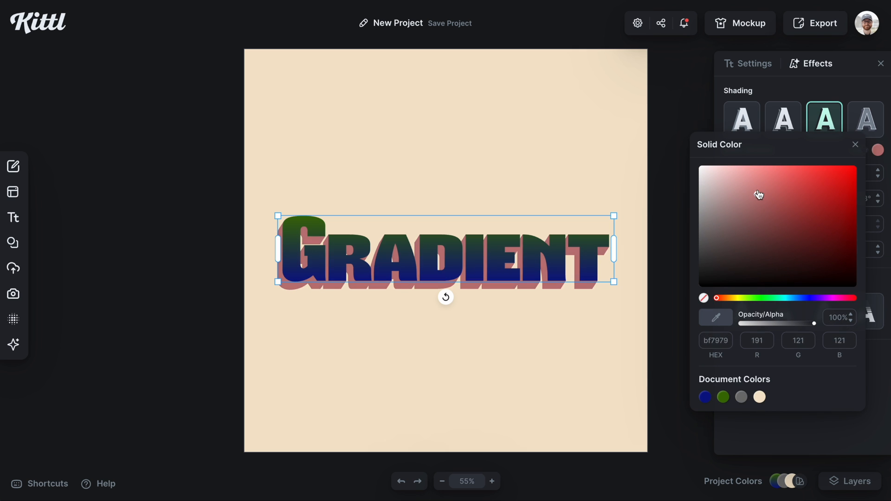
click(760, 174)
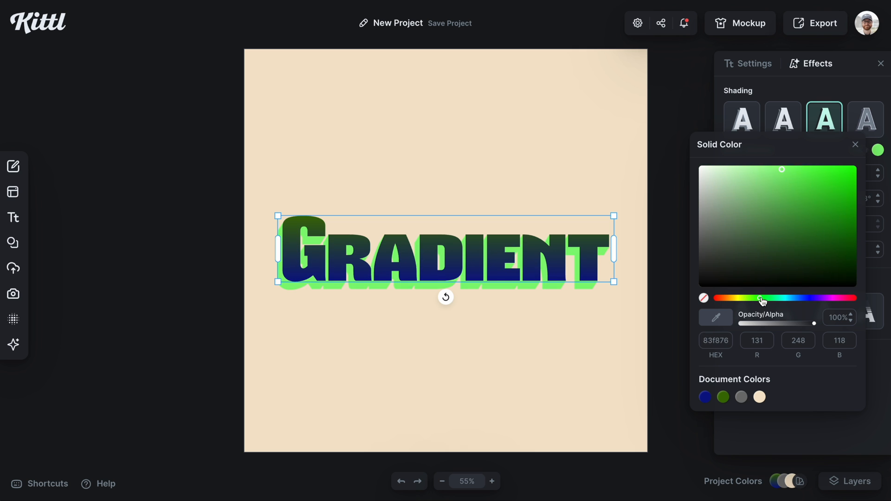
click(795, 297)
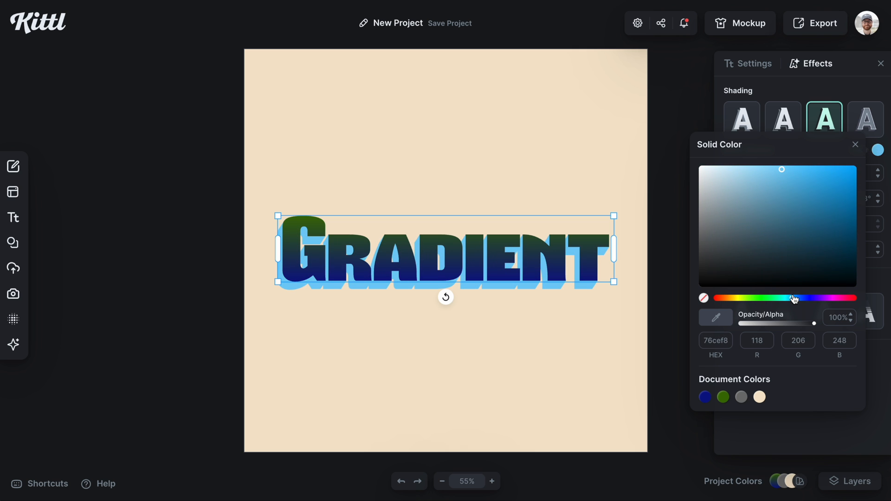
click(855, 144)
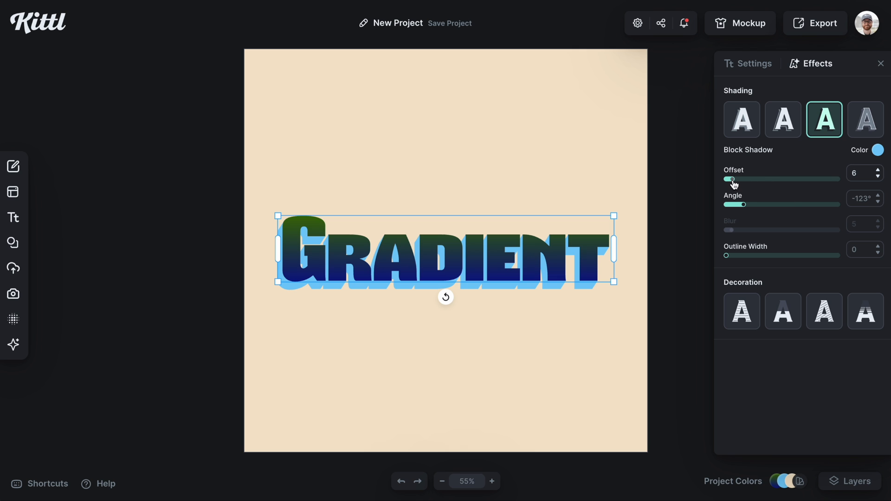
Turn the shadow into a white sticker outline with offset 0 and outline width 55.
drag(731, 179, 725, 179)
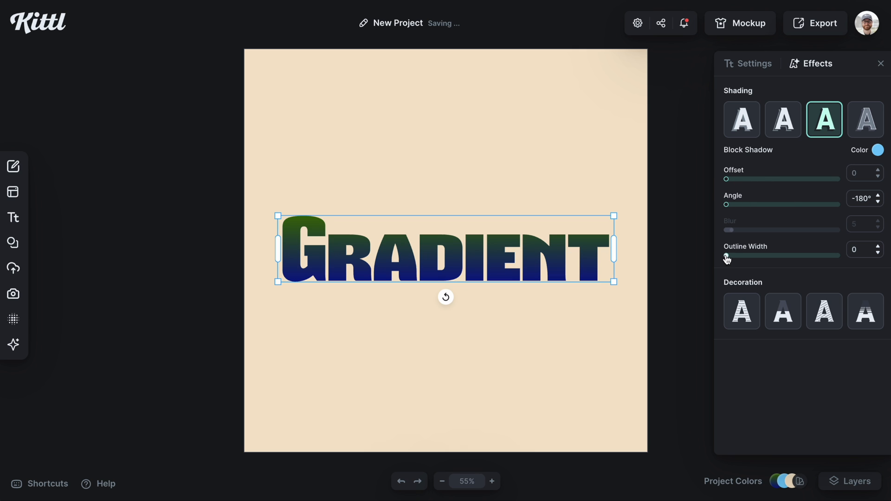
drag(727, 255, 779, 255)
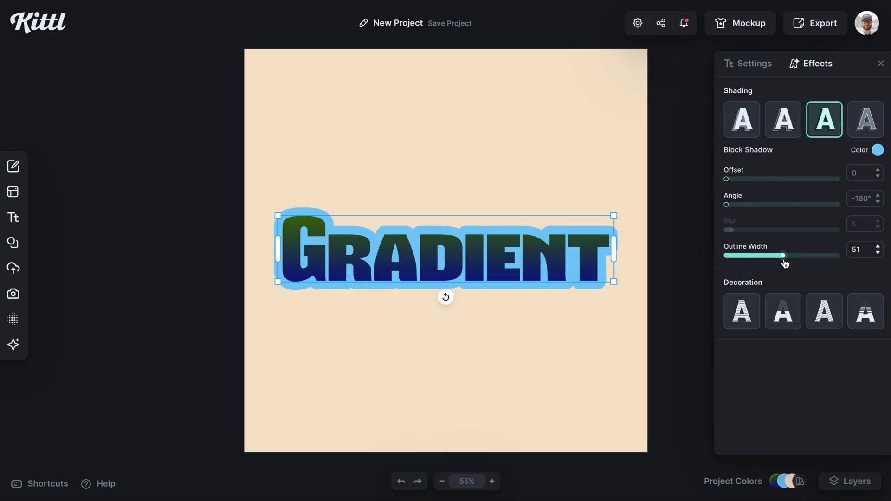
click(878, 150)
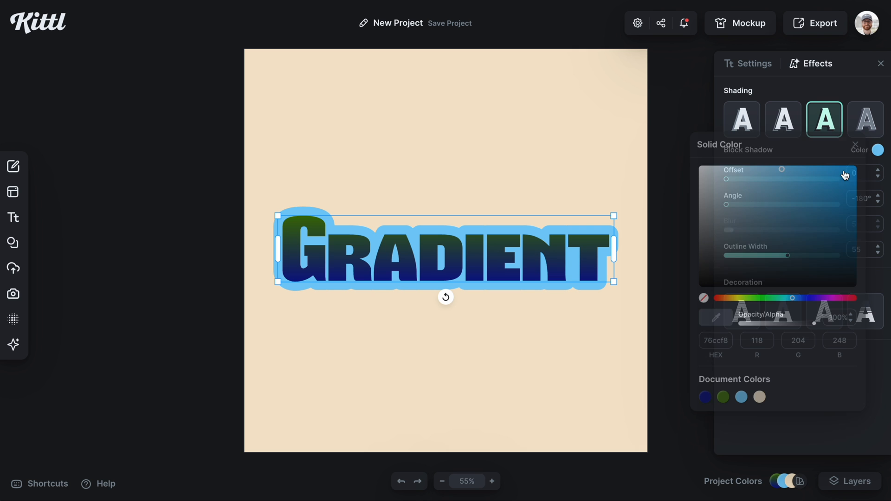
click(877, 149)
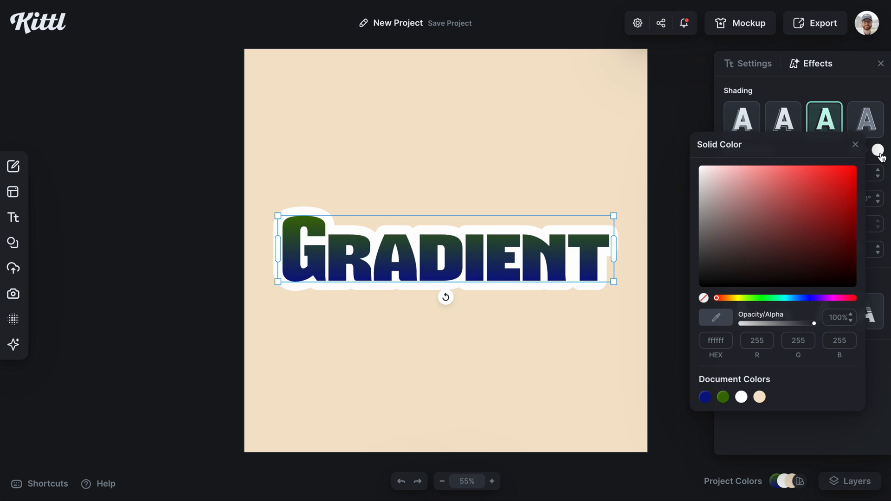
click(855, 145)
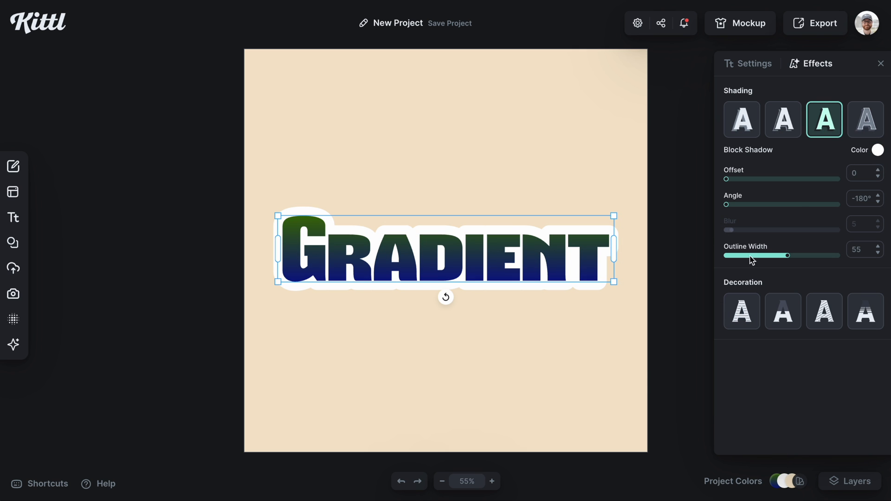
click(824, 312)
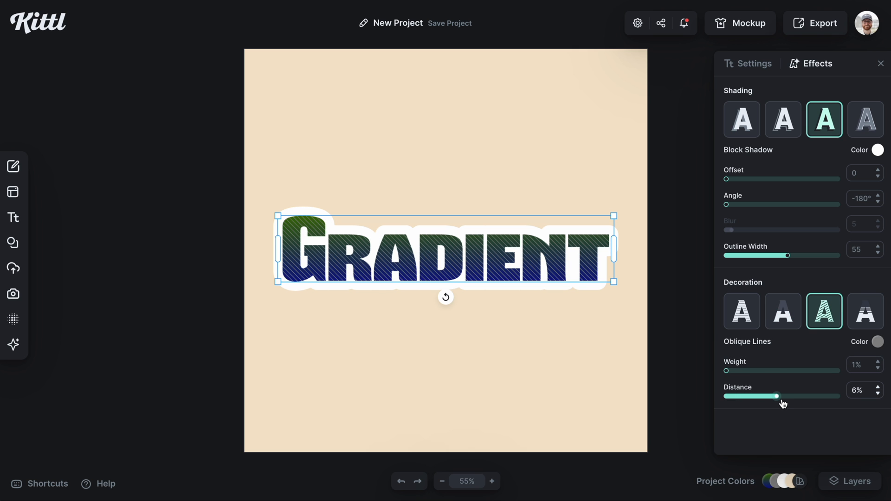
Fill the letters with oblique line decoration at about 2% weight.
drag(726, 371, 763, 370)
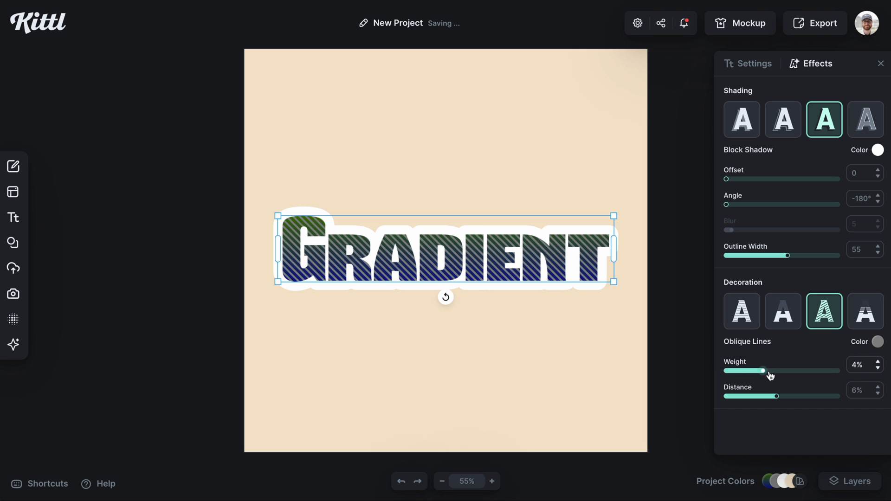
drag(770, 370, 733, 370)
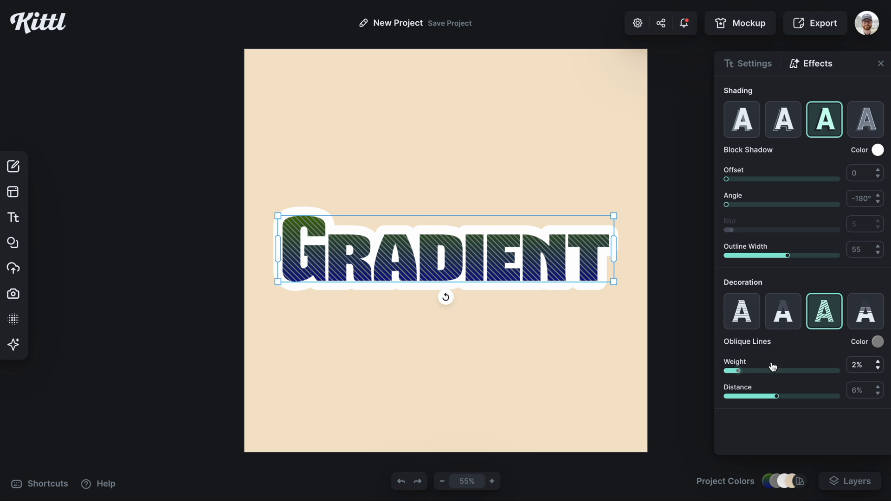
click(877, 341)
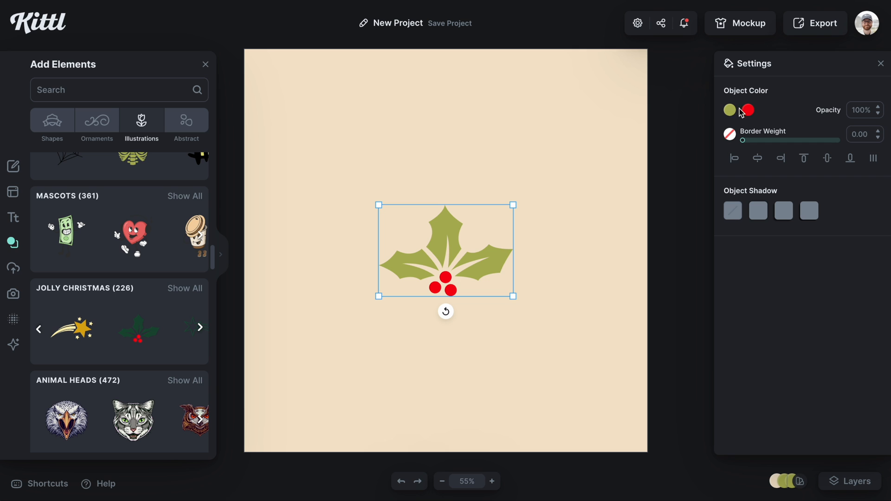
Give the holly leaves a dark-to-light green gradient and the berries a glossy red gradient.
click(729, 109)
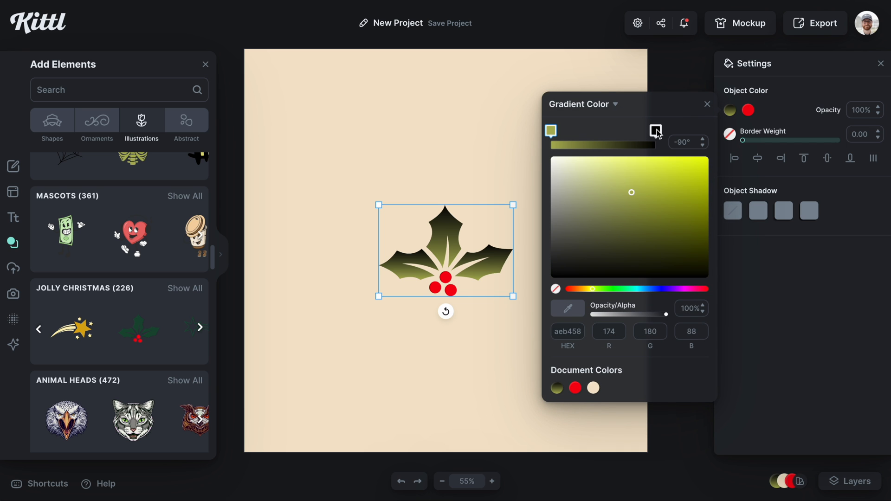
click(655, 130)
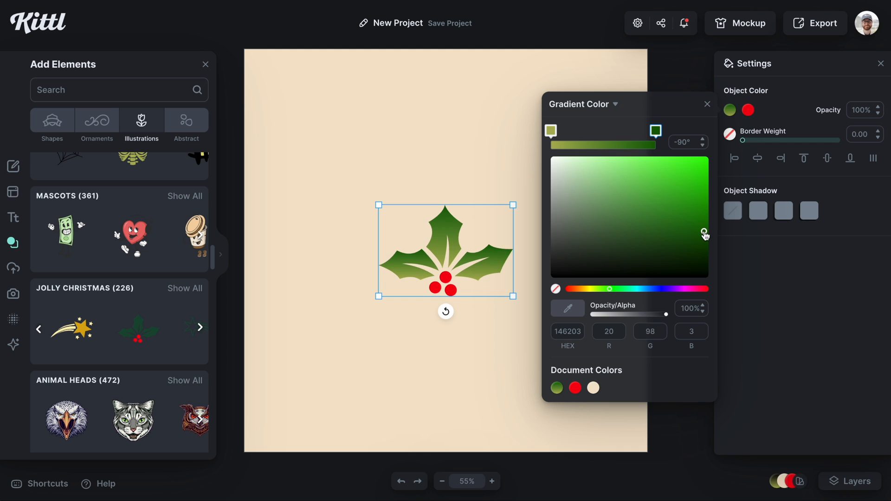
click(704, 240)
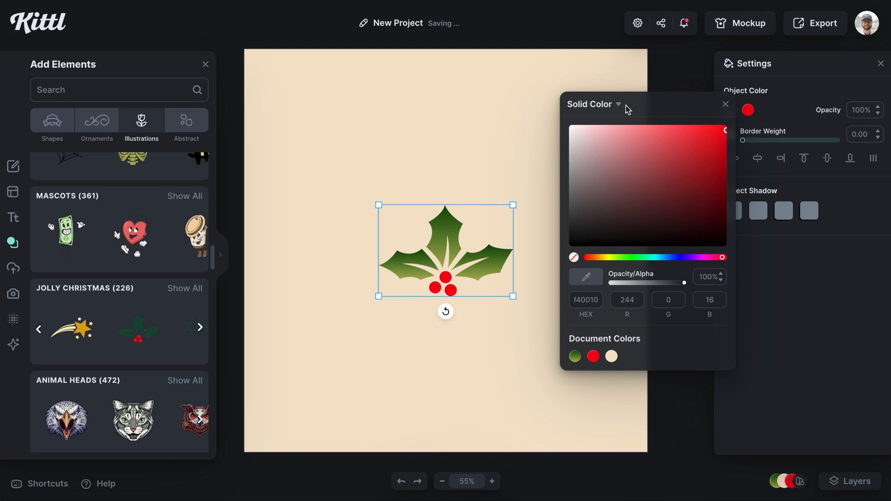
click(618, 104)
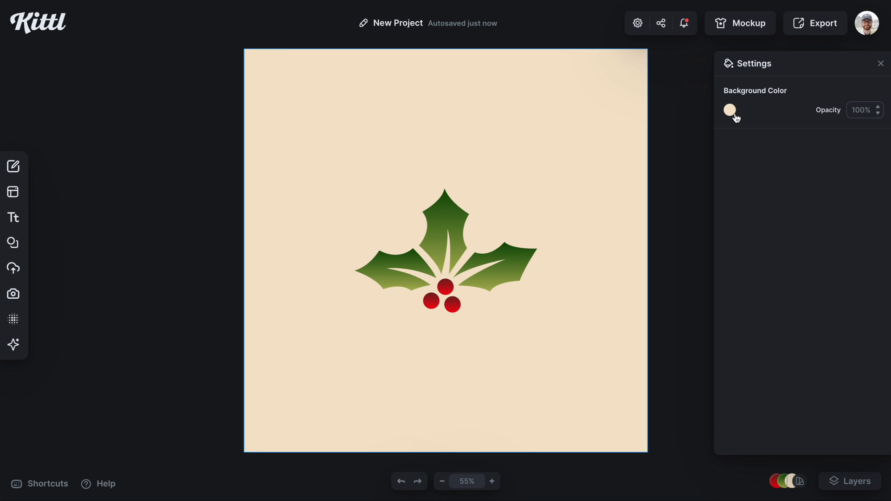
Set the background to a gradient from cream at the bottom to salmon orange at the top.
click(730, 109)
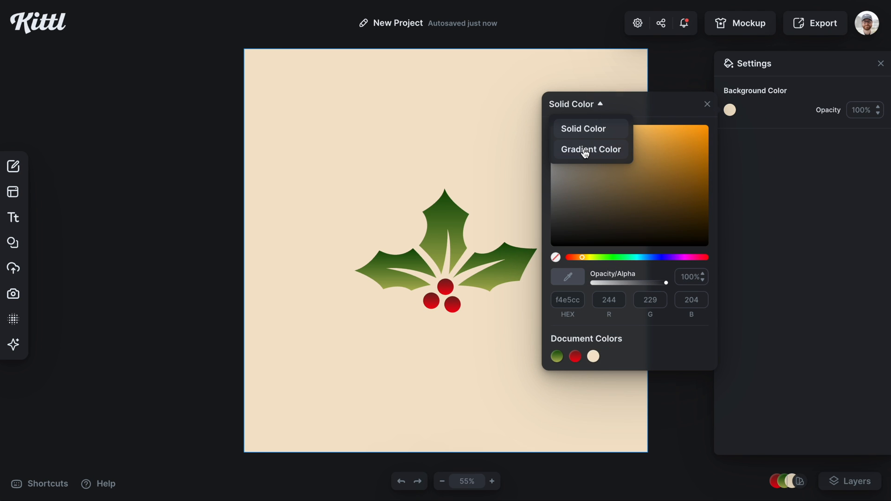
click(591, 148)
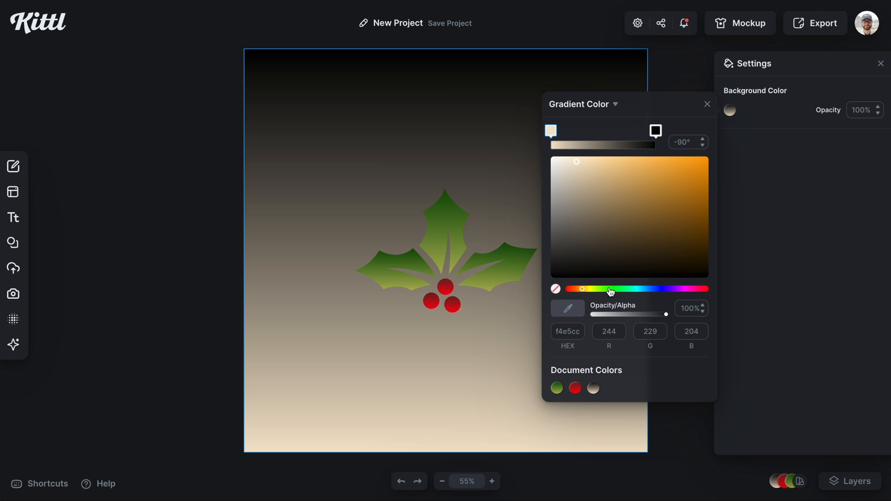
click(655, 130)
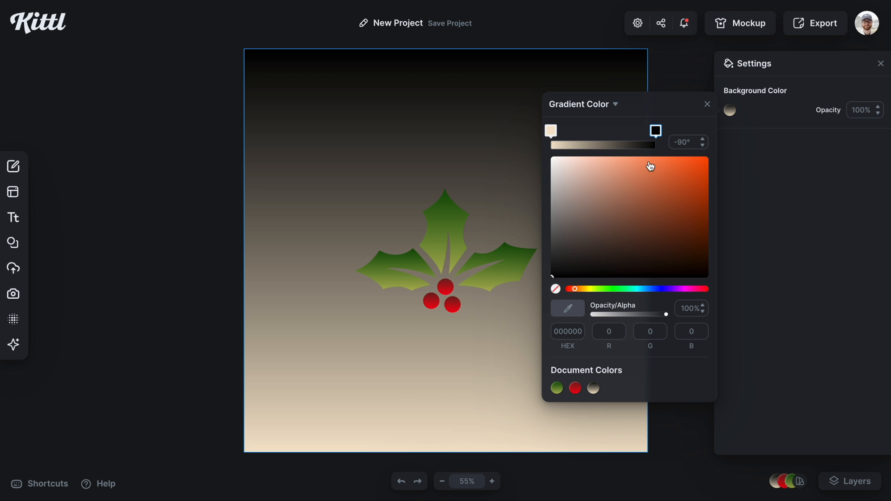
click(646, 160)
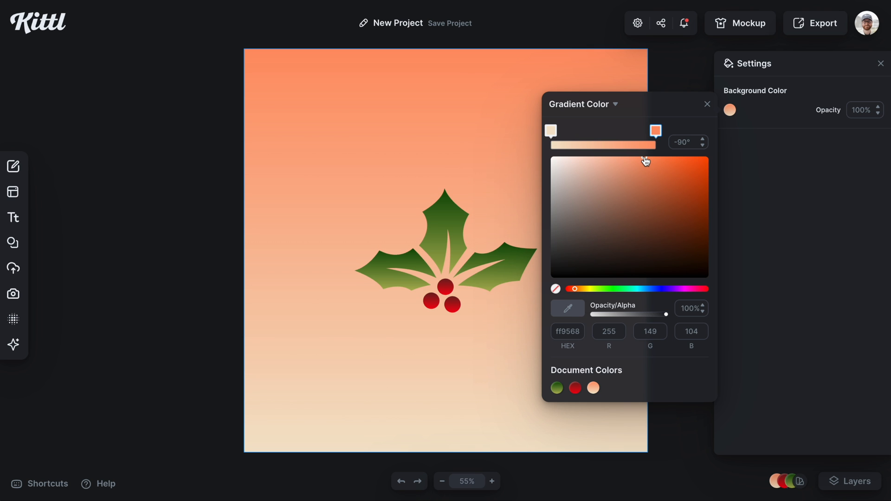